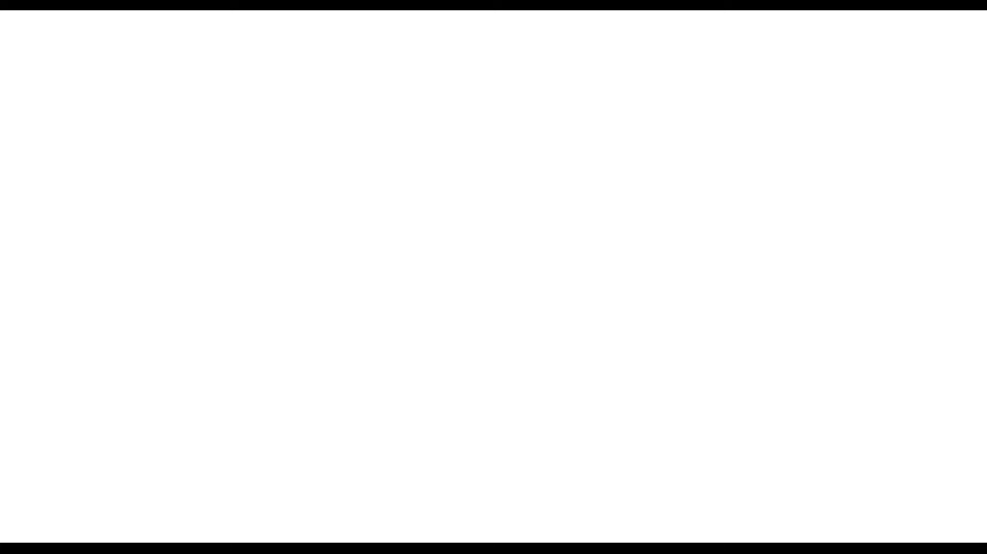
# - Handwrite the underlined heading 'Qubit' followed by '(Quantum Bit)' at the top left
pyautogui.write('Qubit (Quantum Bit')
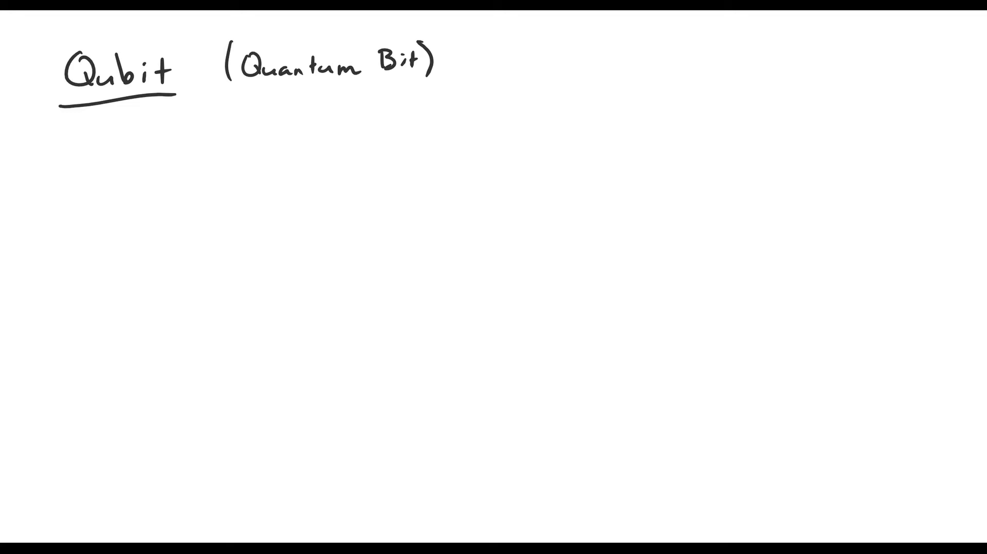
# - Handwrite 'System w/ 2 distinguishable states' below the heading
pyautogui.write('System w')
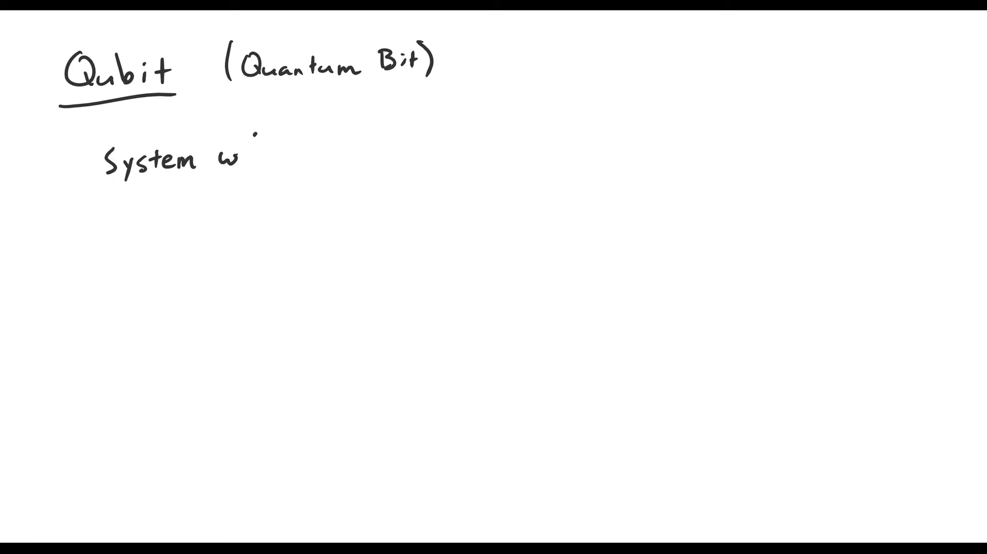
pyautogui.write('/ 2 distinguishable states')
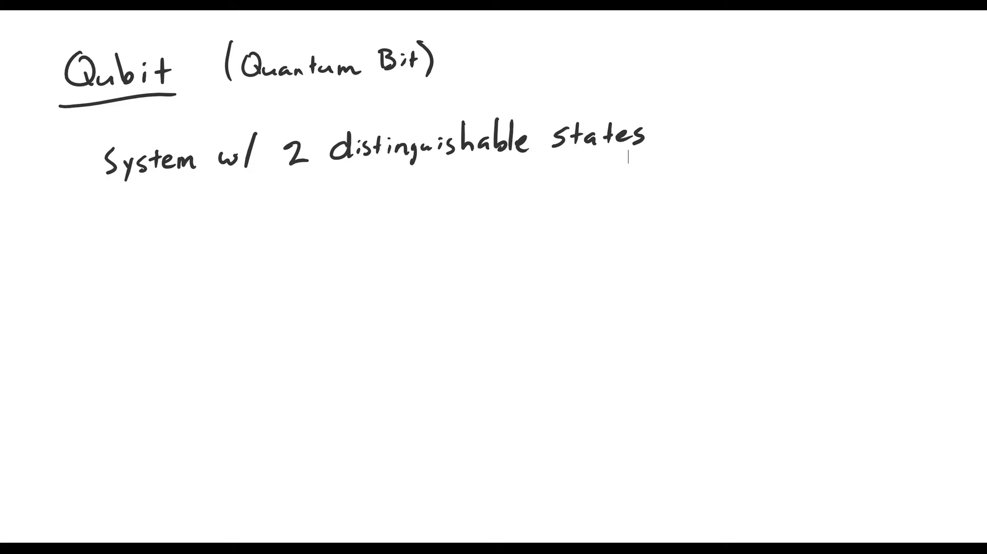
# - Handwrite the example line 'E.g. Electron Spin' beneath the definition
pyautogui.write('E.g')
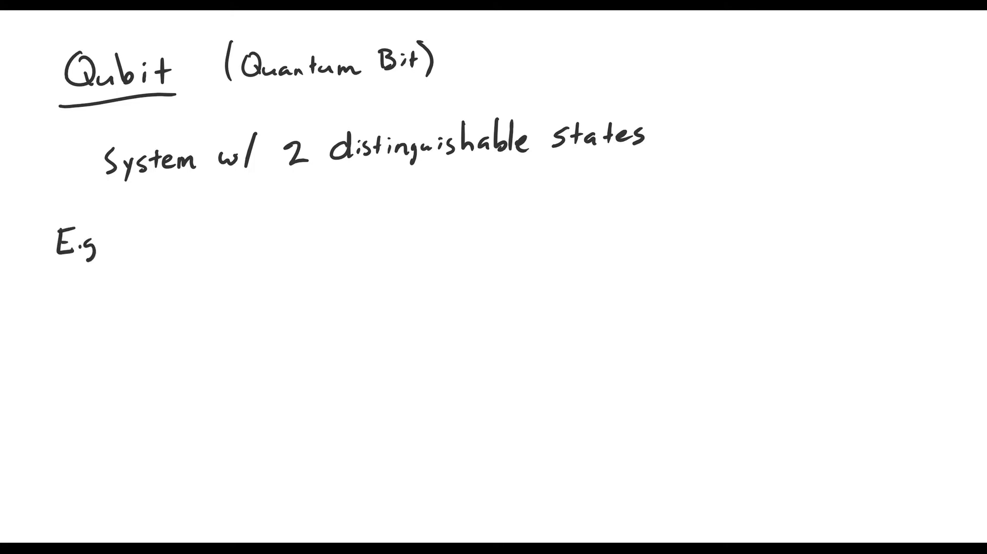
pyautogui.write('El.')
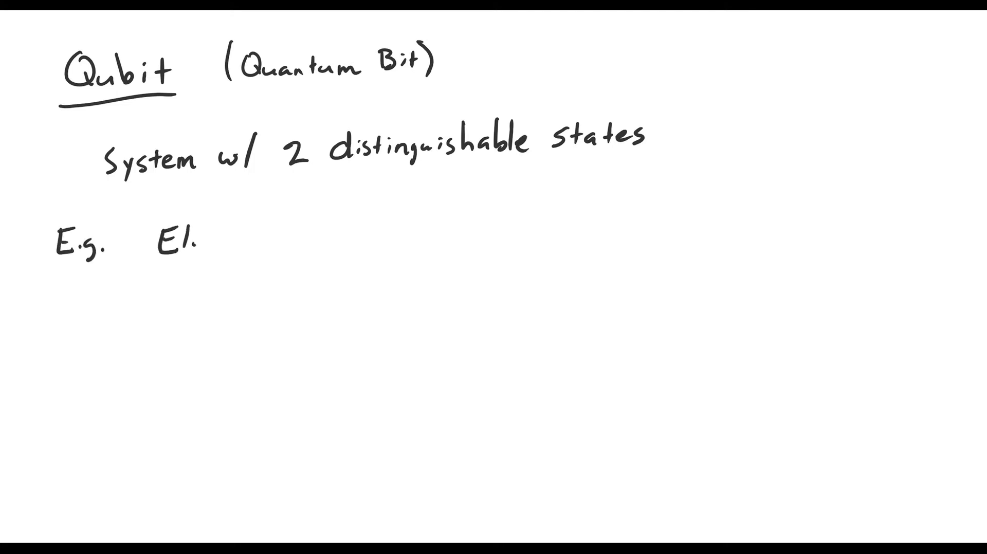
pyautogui.write('ectron')
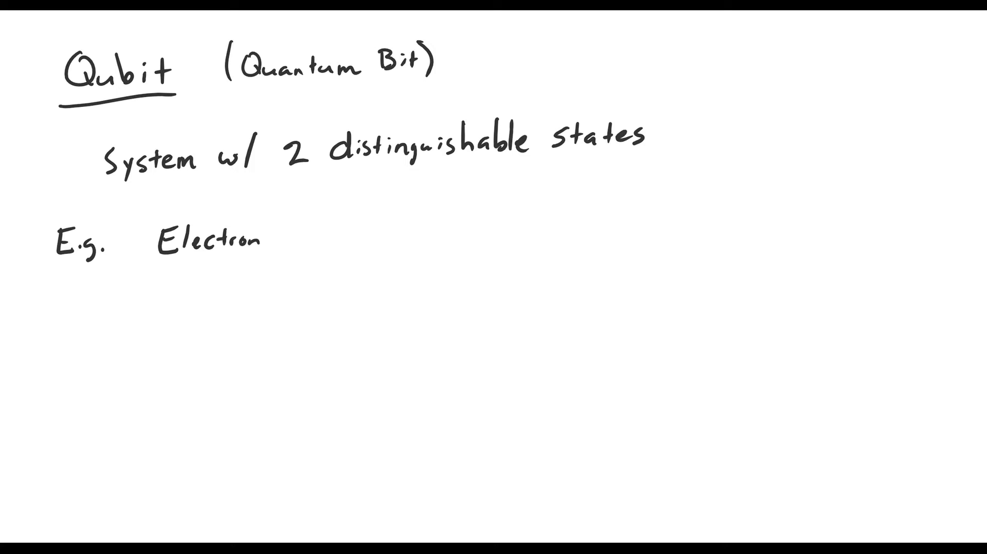
pyautogui.write('Spin')
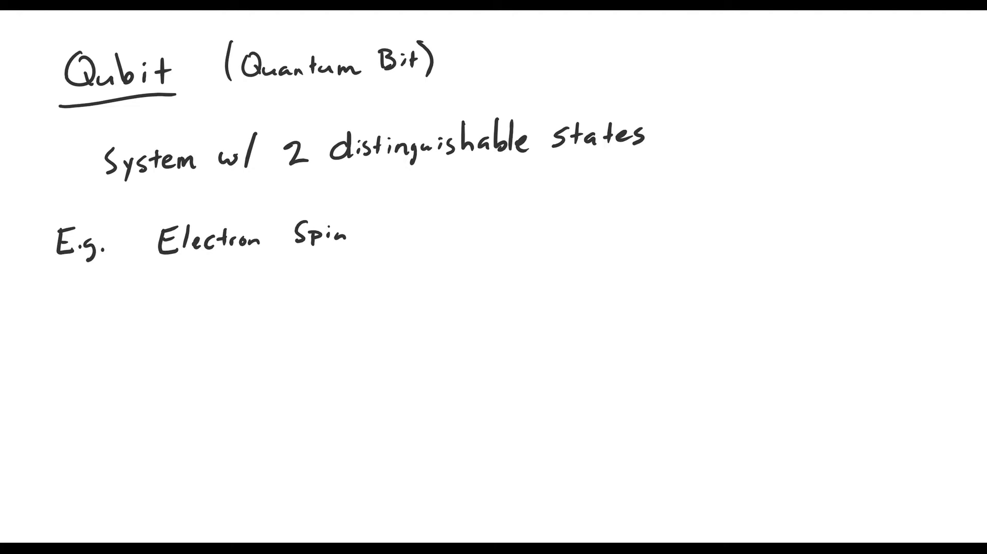
# - Sketch up and down arrows labelled 'Spin up' and 'spin down' under the example
pyautogui.moveTo(146, 341); pyautogui.dragTo(146, 308)
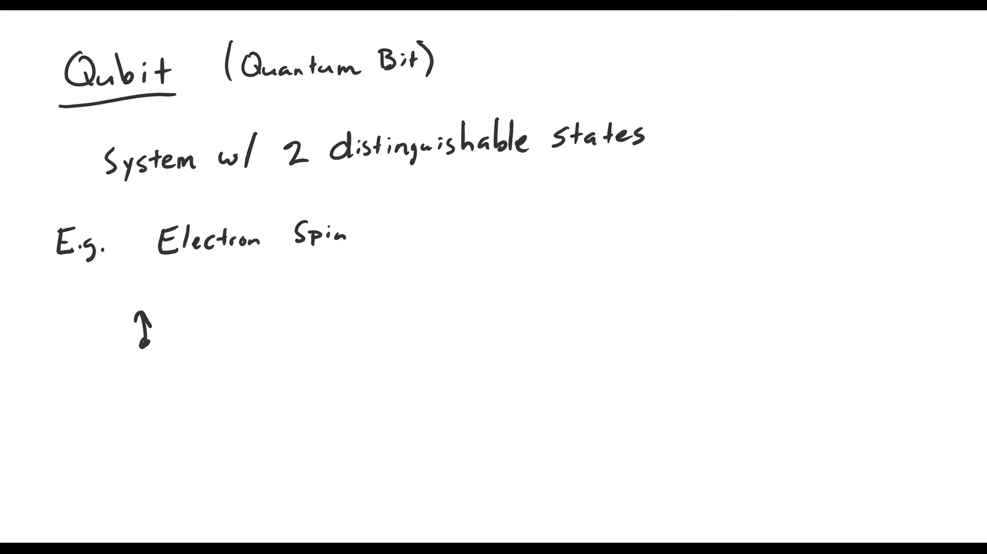
pyautogui.write('Spin up')
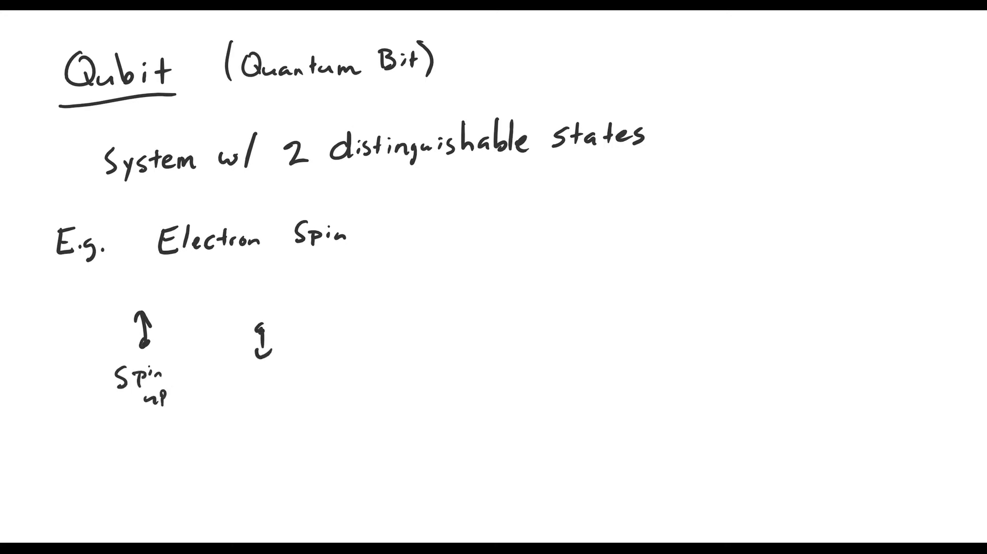
pyautogui.write('spin d')
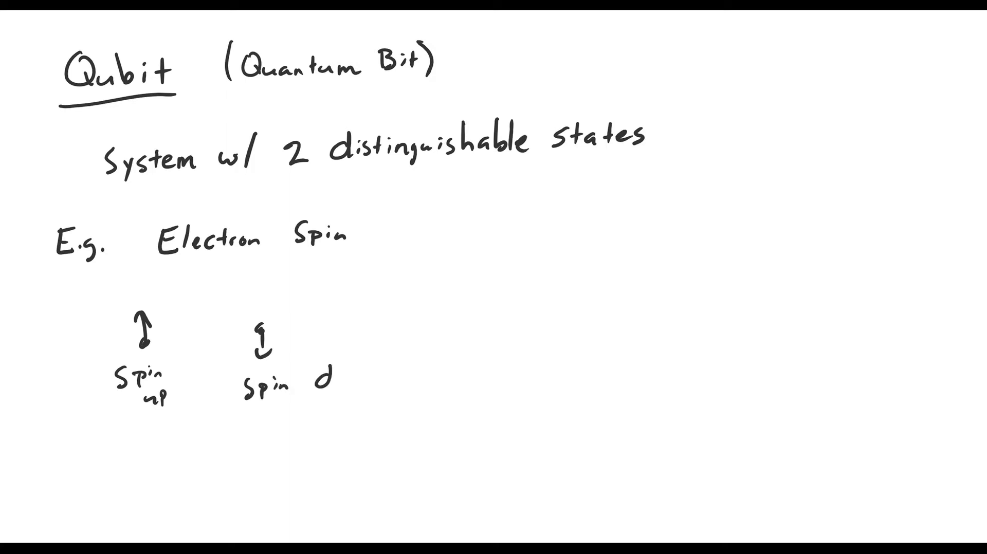
pyautogui.write('down')
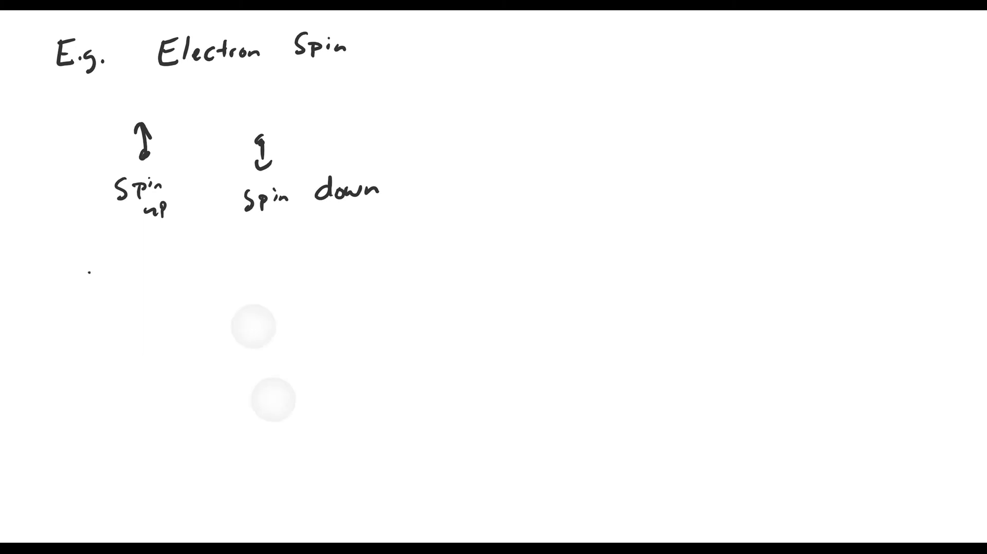
# - Handwrite '|ψ⟩ - vector in 2d space' on a new line
pyautogui.write('|↑⟩')
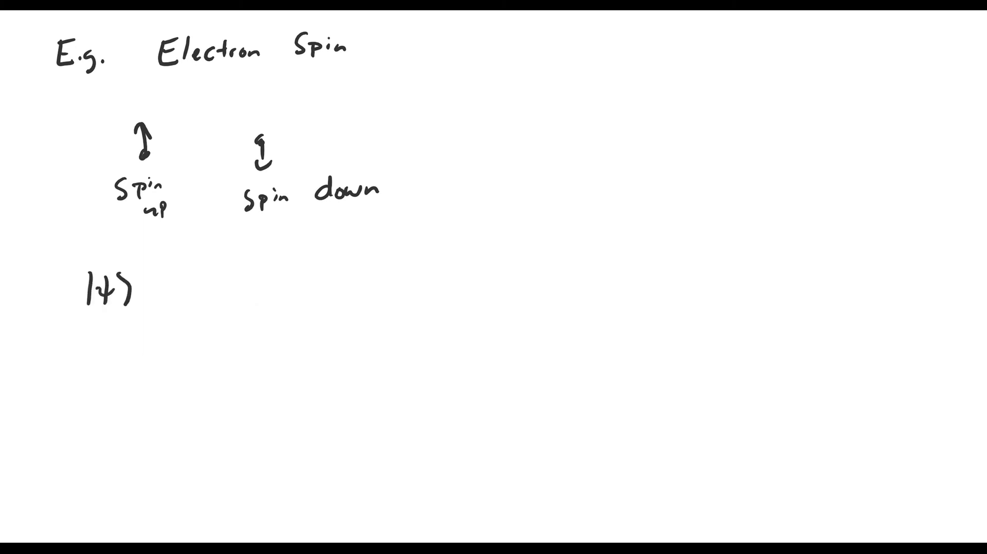
pyautogui.write('- vecl')
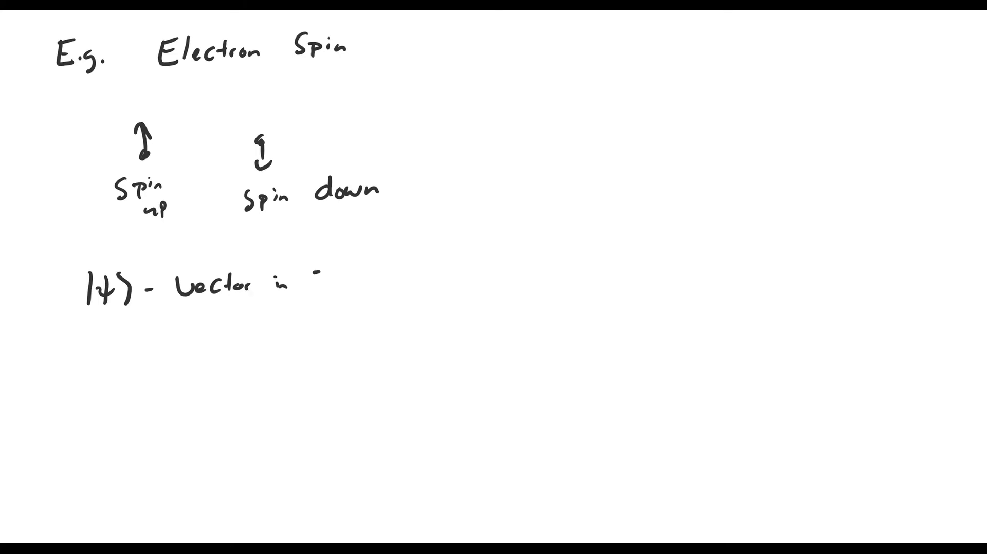
pyautogui.write('2d Sp')
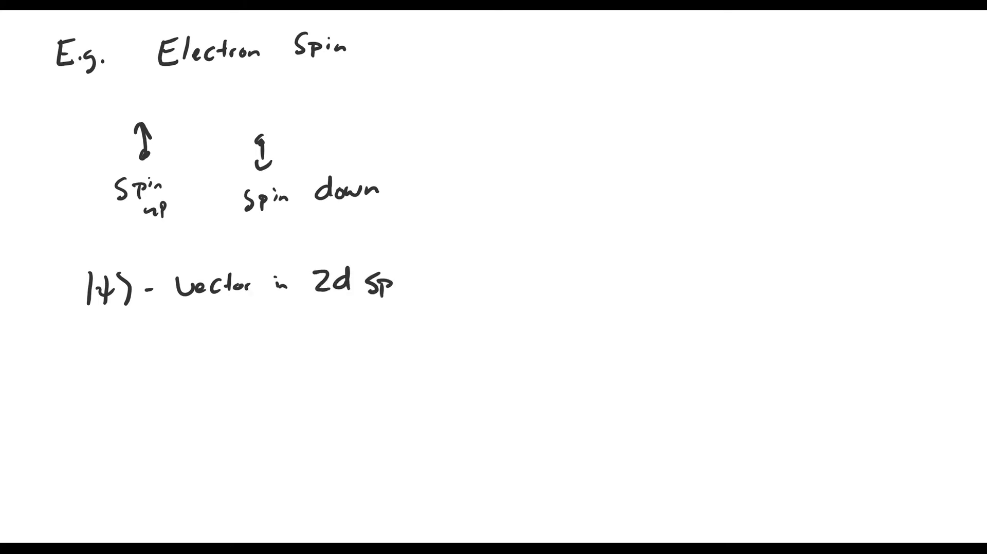
pyautogui.write('ace')
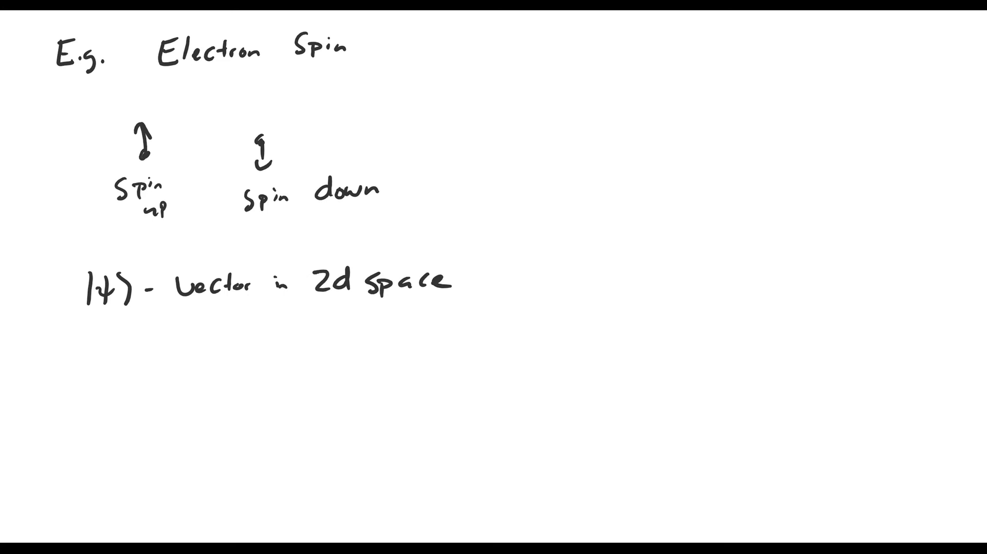
# - Handwrite 'Basis |0⟩, |1⟩' below it and move the canvas for the next line
pyautogui.write('Bas')
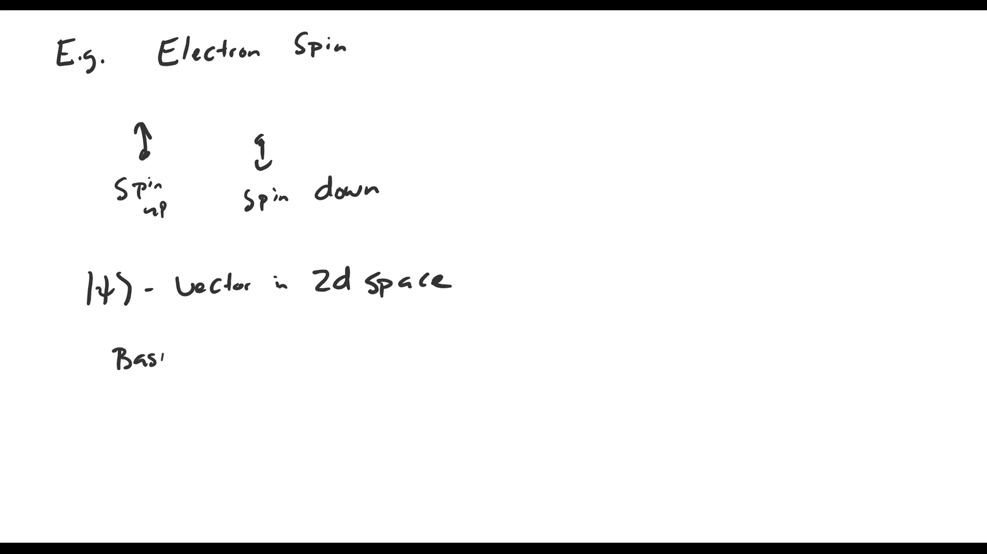
pyautogui.write('is lo')
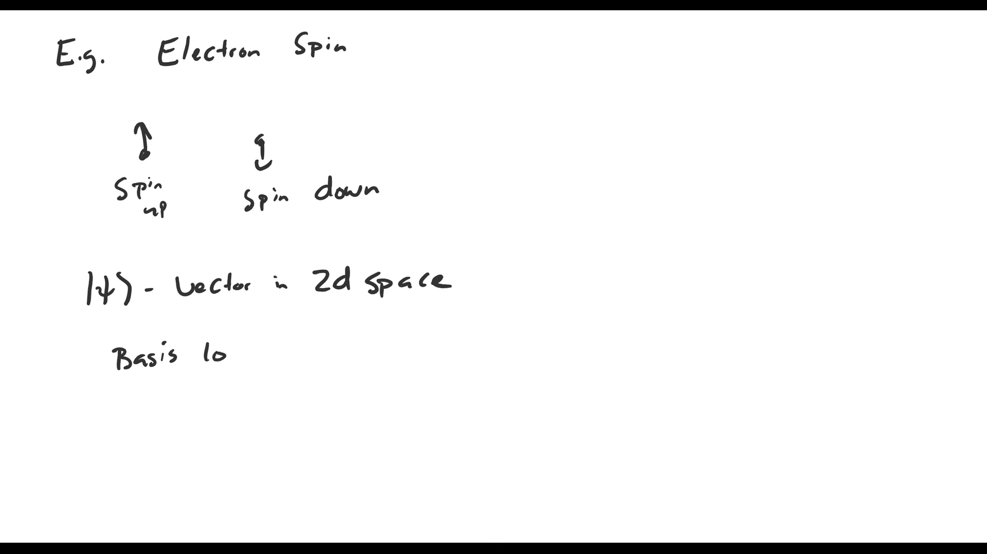
pyautogui.write('⟩, |1⟩')
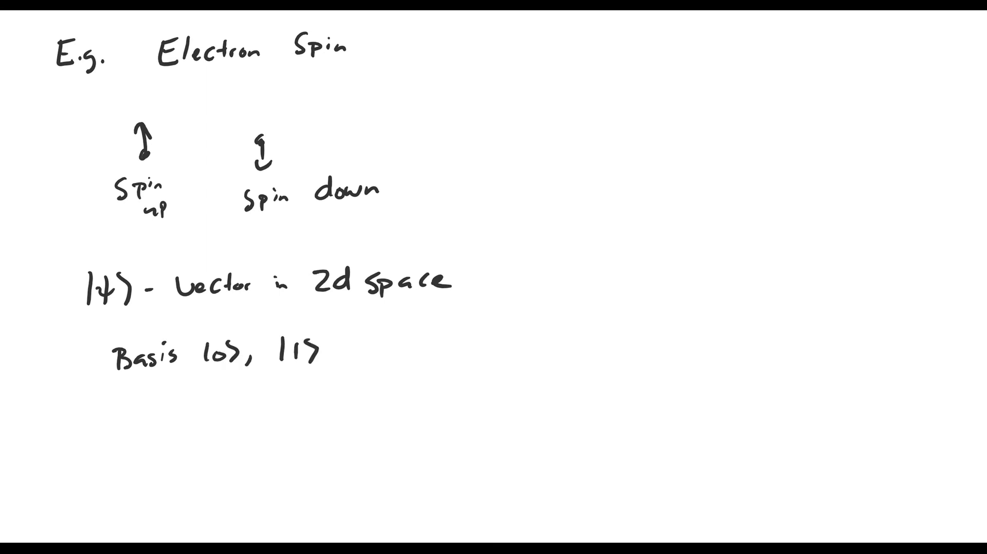
pyautogui.scroll(3)
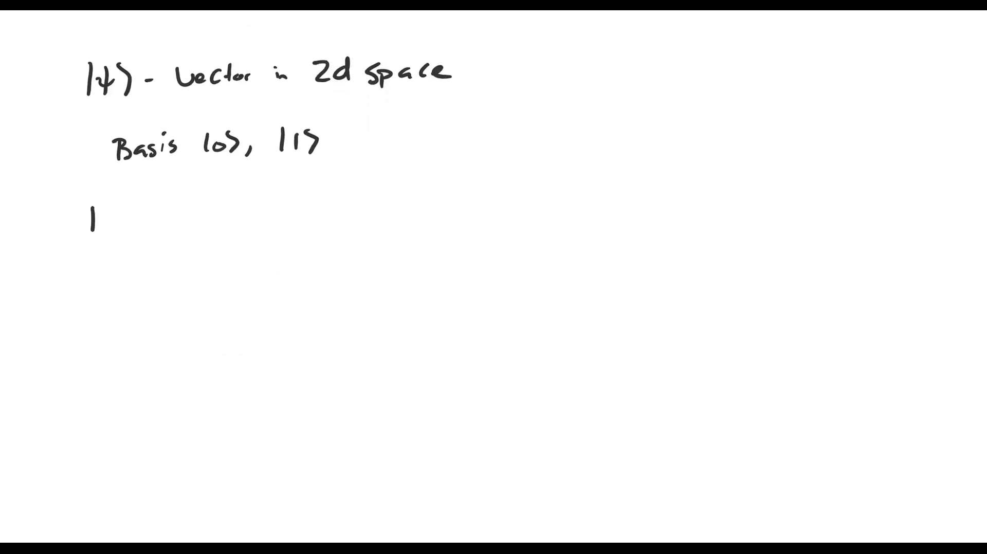
# - Handwrite the state expansion '|ψ⟩ = a|0⟩ + b|1⟩'
pyautogui.write('|ψ⟩ -')
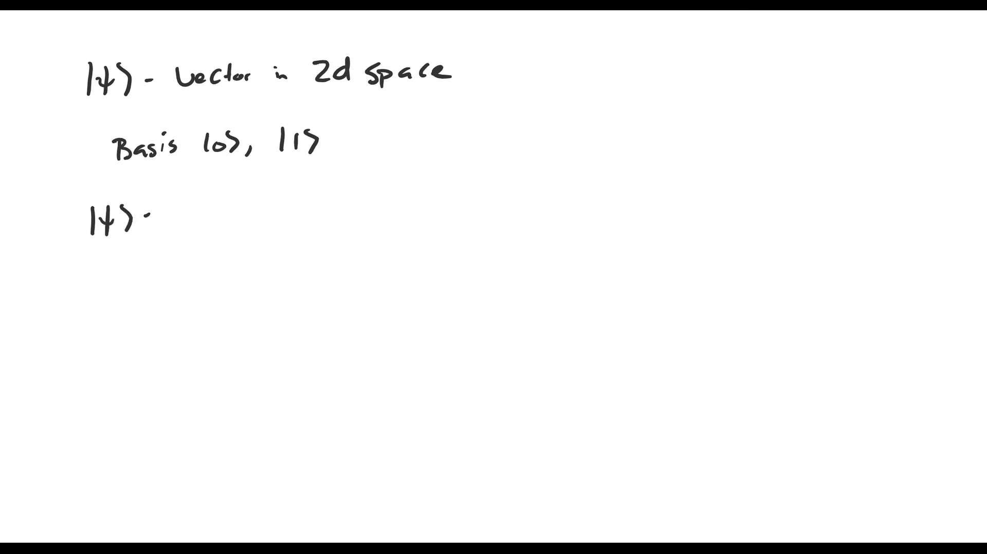
pyautogui.write('= a|0⟩ + b')
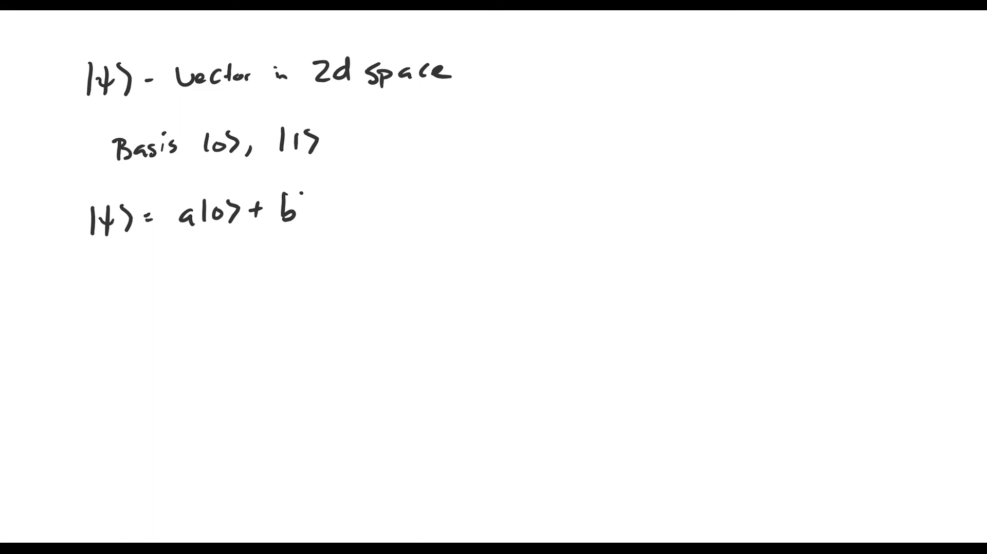
pyautogui.write('|1>')
pyautogui.write('<ψ|ψ>')
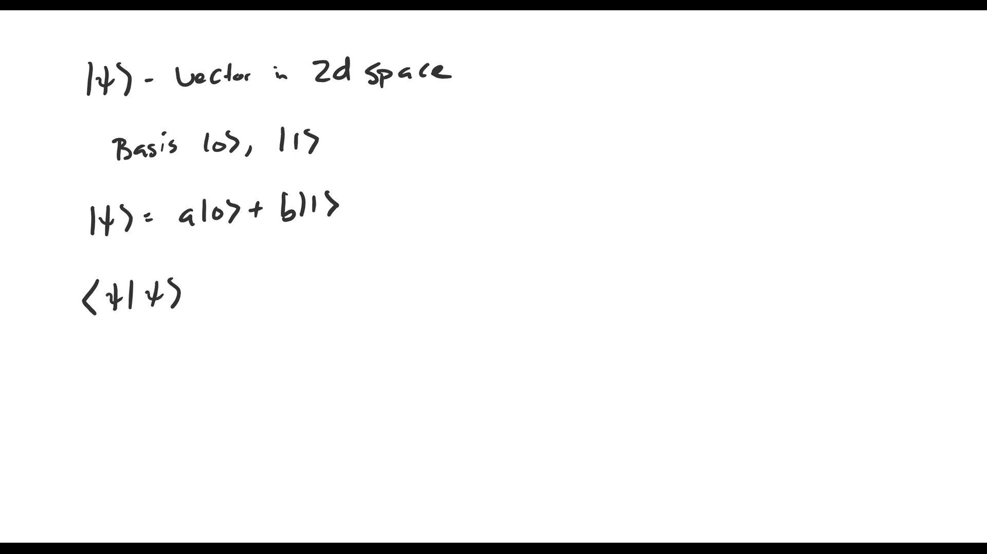
# - Handwrite the normalization '⟨ψ|ψ⟩ = 1 = ā·a + b̄·b'
pyautogui.write('=1')
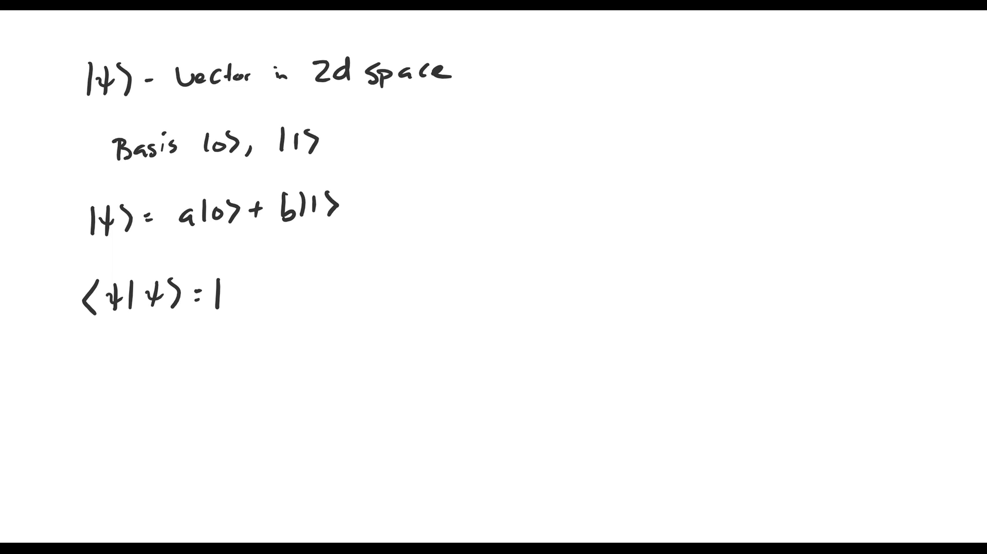
pyautogui.write('=')
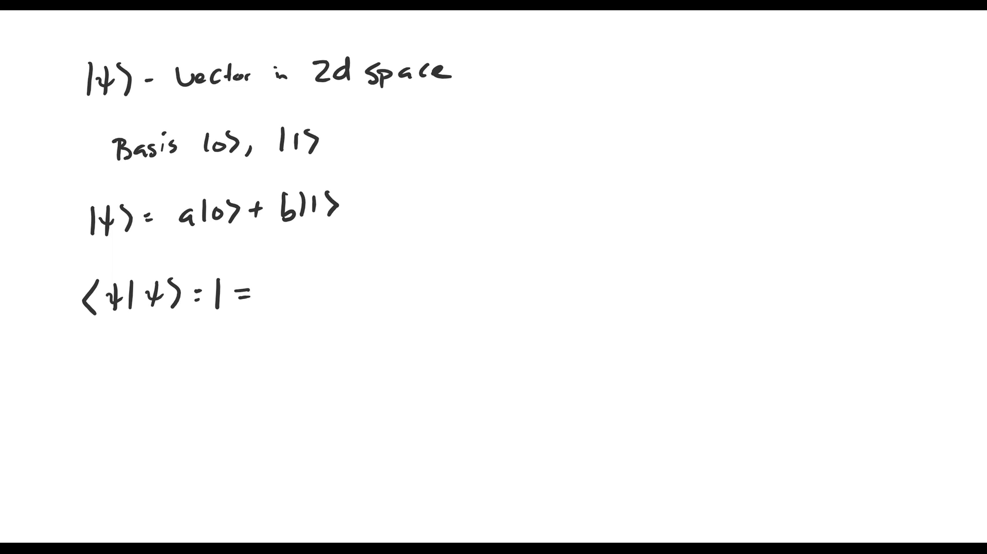
pyautogui.write('a + |')
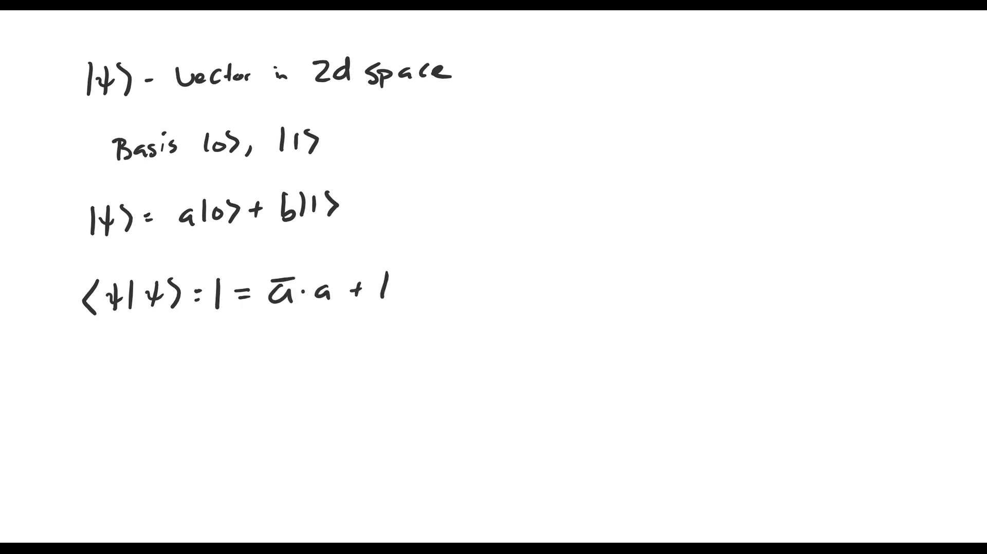
pyautogui.write('b̄·b')
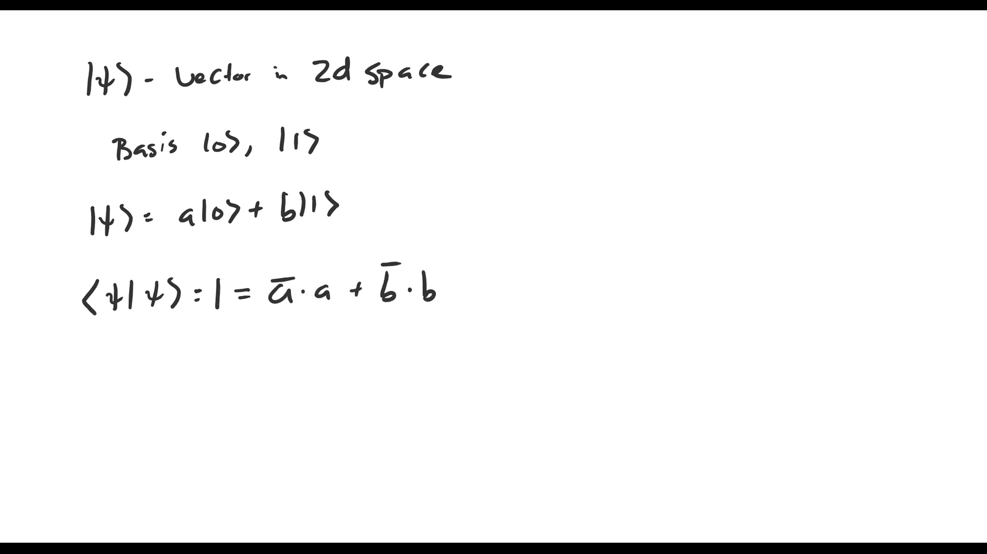